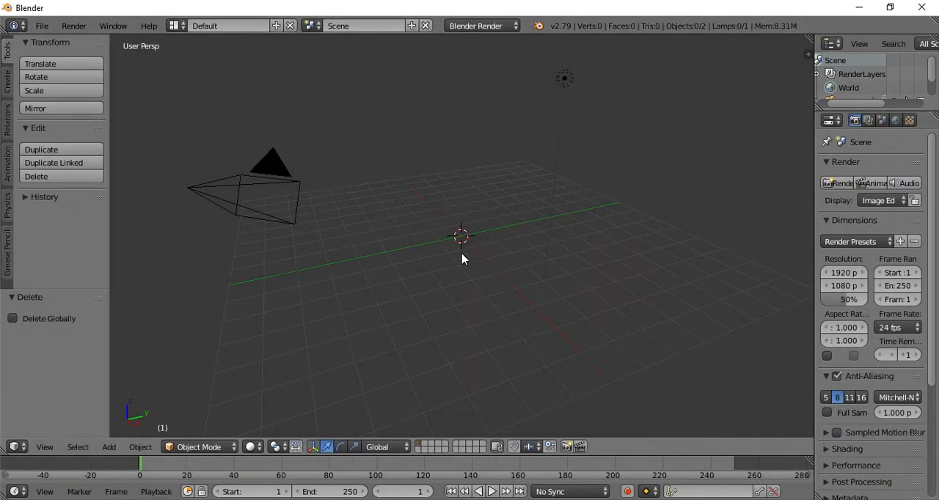
# Switch to Cycles, add a plane, and give it a new Principled BSDF material
pyautogui.click(482, 24)
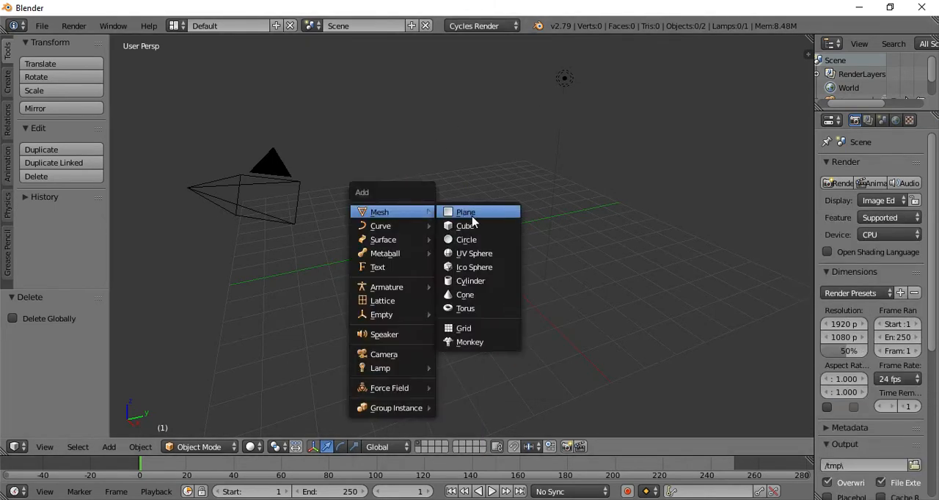
pyautogui.click(465, 211)
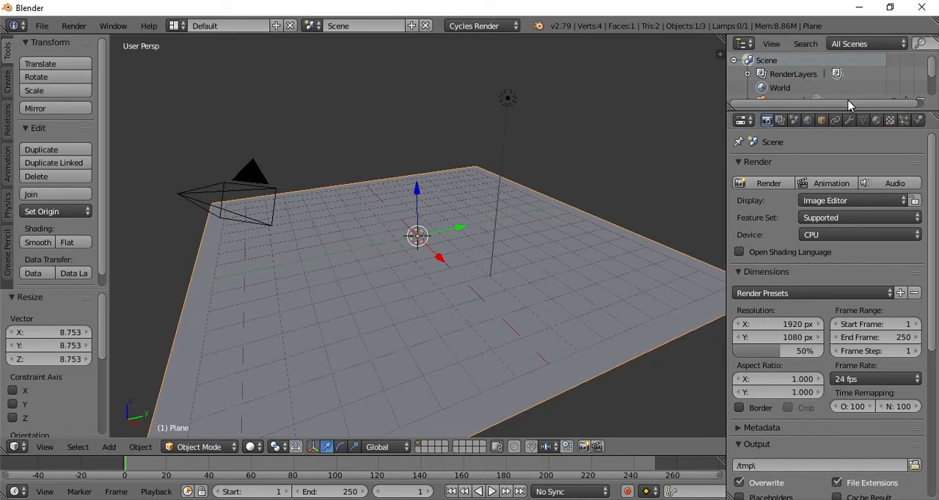
pyautogui.moveTo(875, 128)
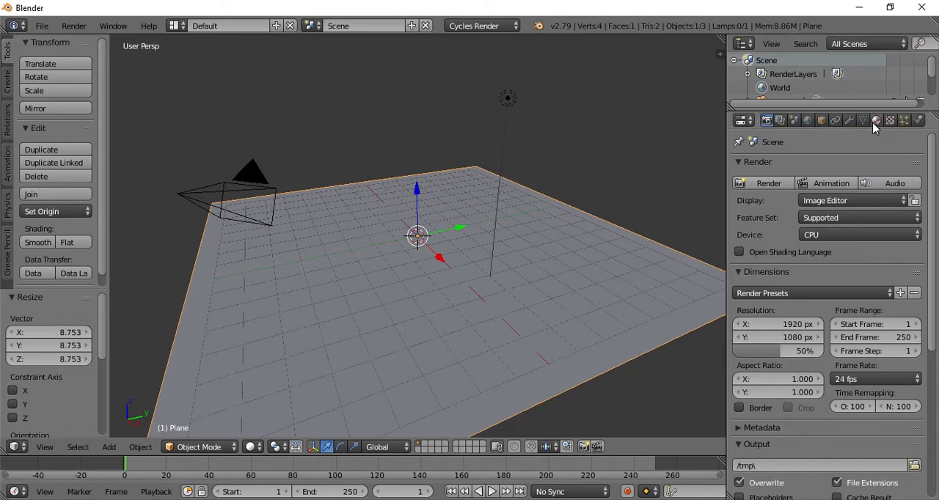
pyautogui.click(875, 119)
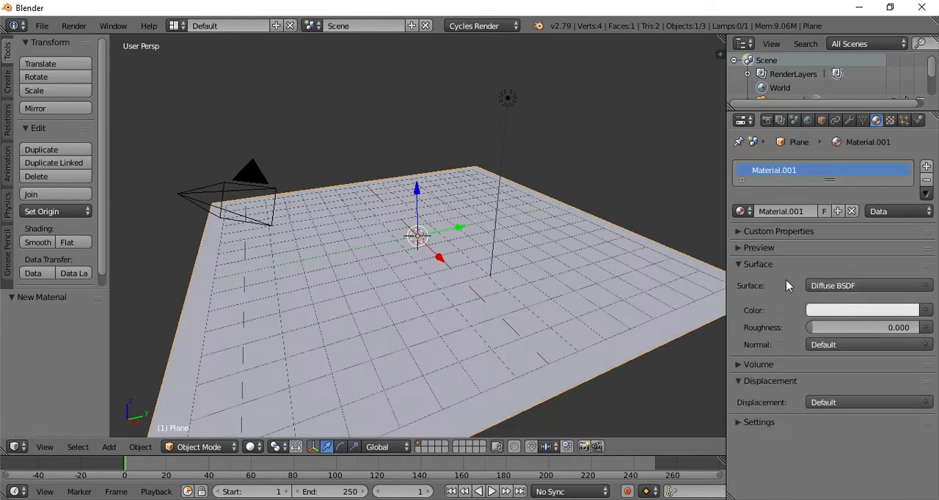
pyautogui.click(868, 285)
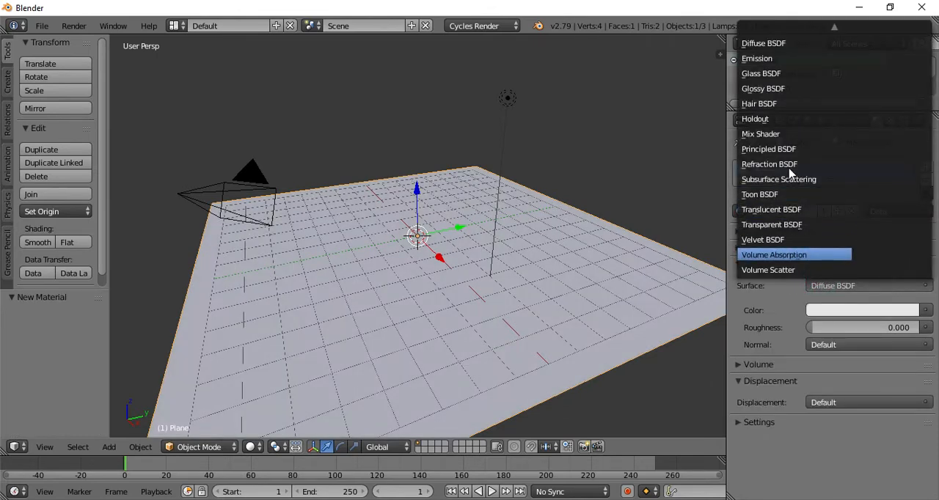
pyautogui.click(768, 148)
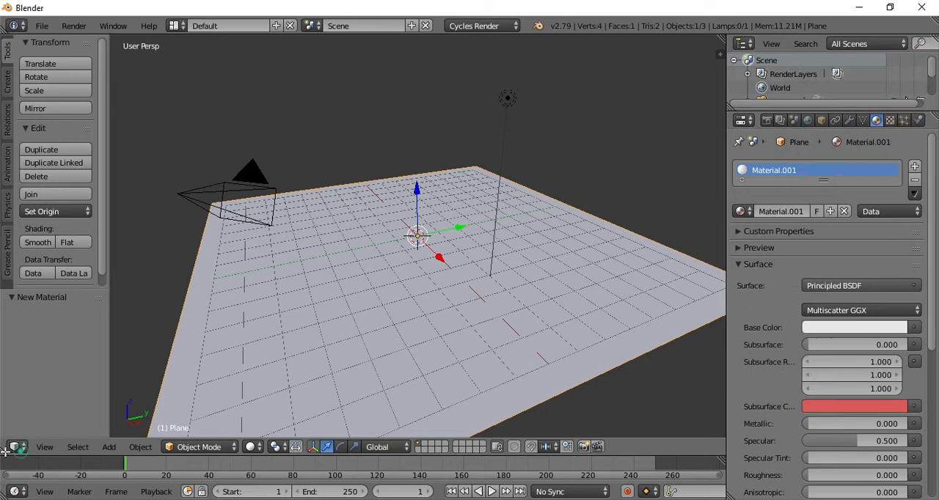
# Turn the lower area into a Node Editor and place an Image Texture node
pyautogui.click(11, 438)
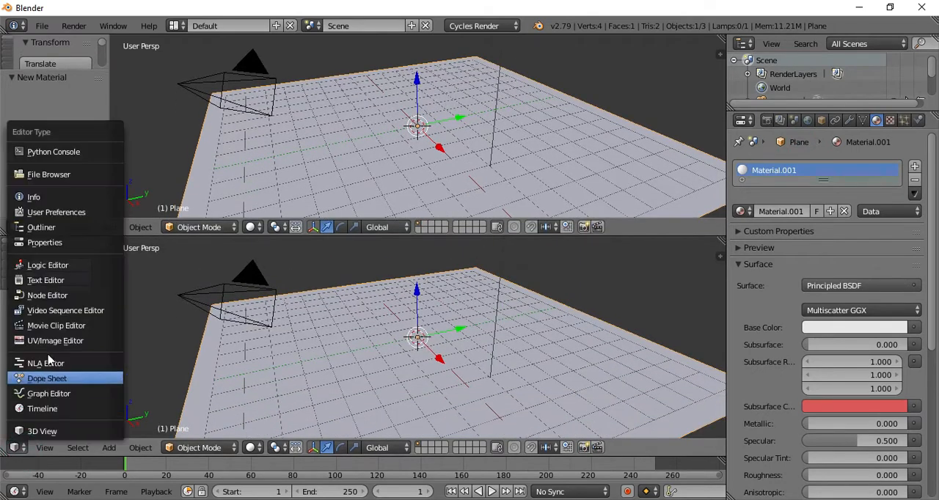
pyautogui.click(46, 295)
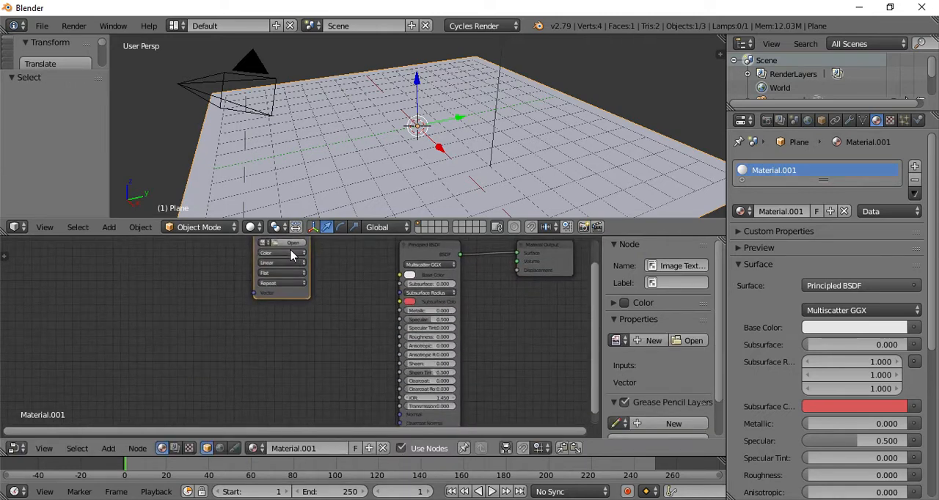
pyautogui.moveTo(282, 268); pyautogui.dragTo(235, 352)
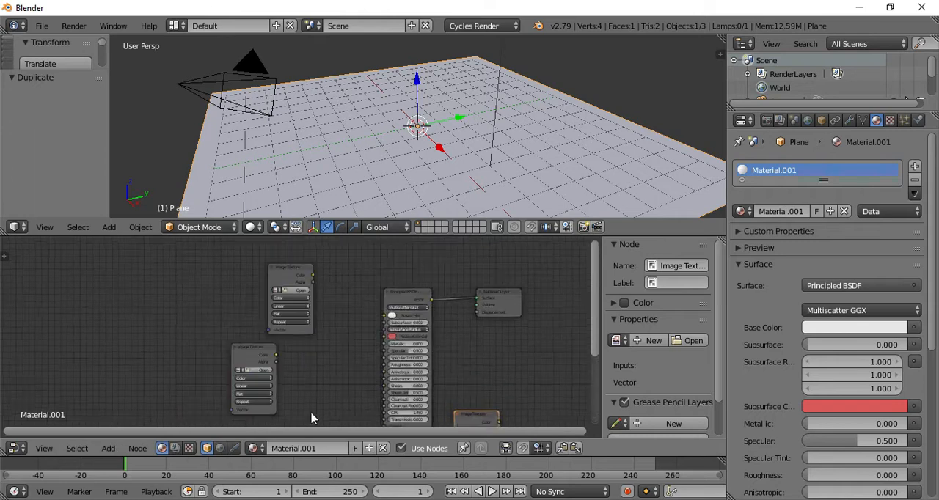
# Browse from the Textures bookmark into the windmill tiles folder, shown as thumbnails
pyautogui.click(695, 339)
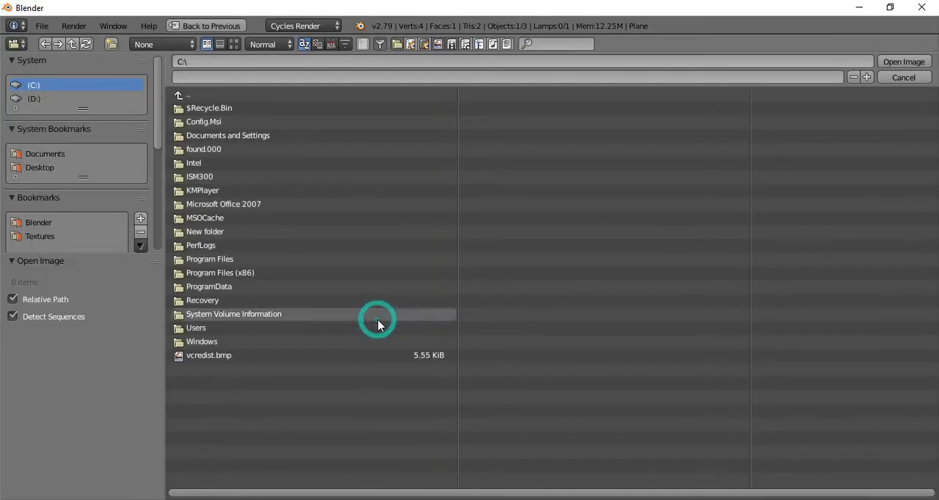
pyautogui.click(40, 236)
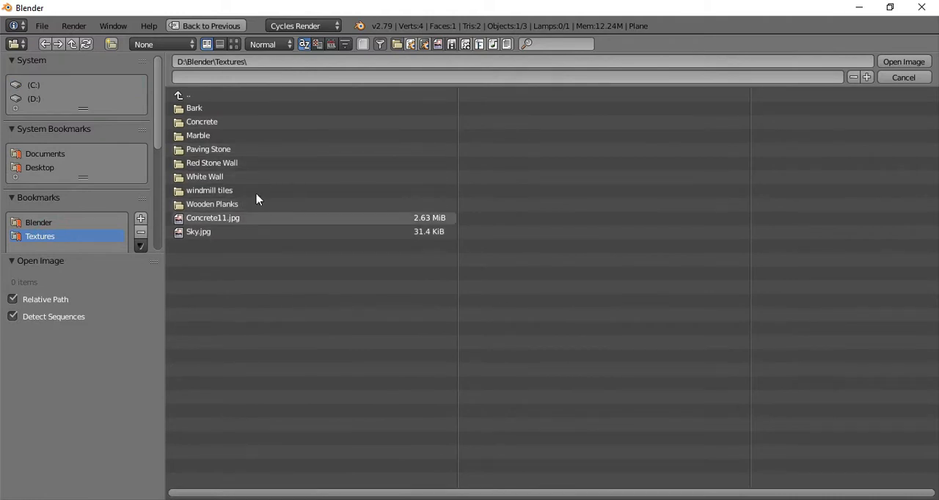
pyautogui.doubleClick(209, 190)
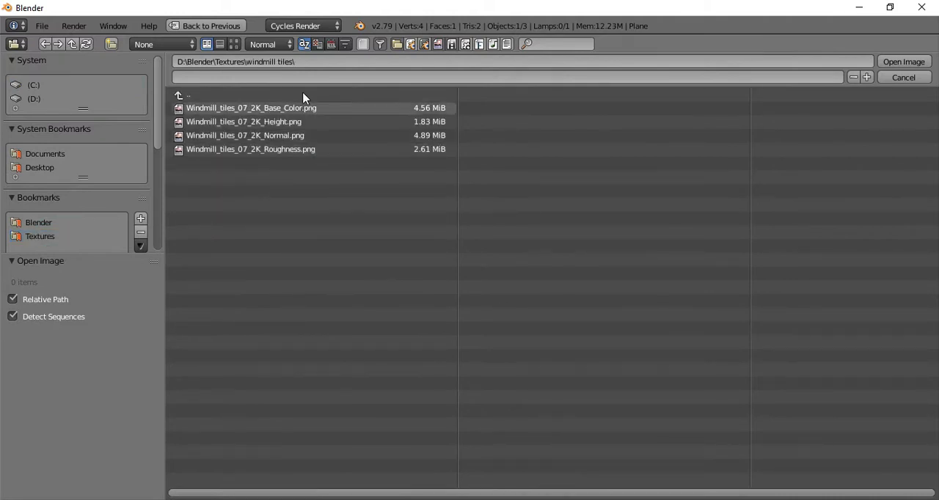
pyautogui.click(221, 44)
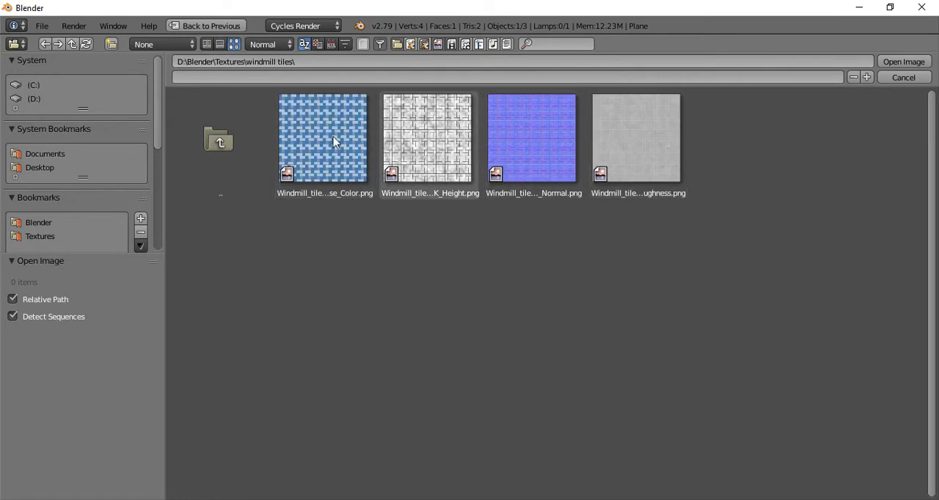
pyautogui.moveTo(622, 267)
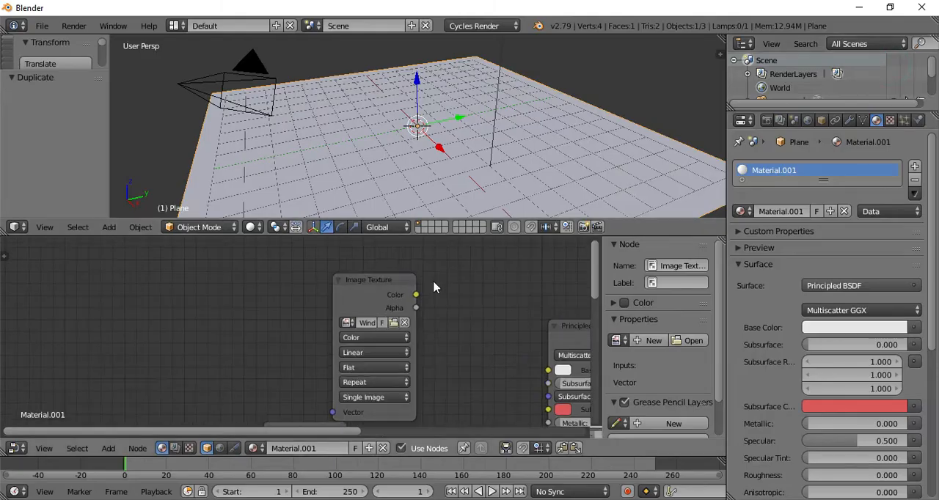
# Assign windmill tile images to two texture nodes and link Color to Base Color
pyautogui.click(347, 323)
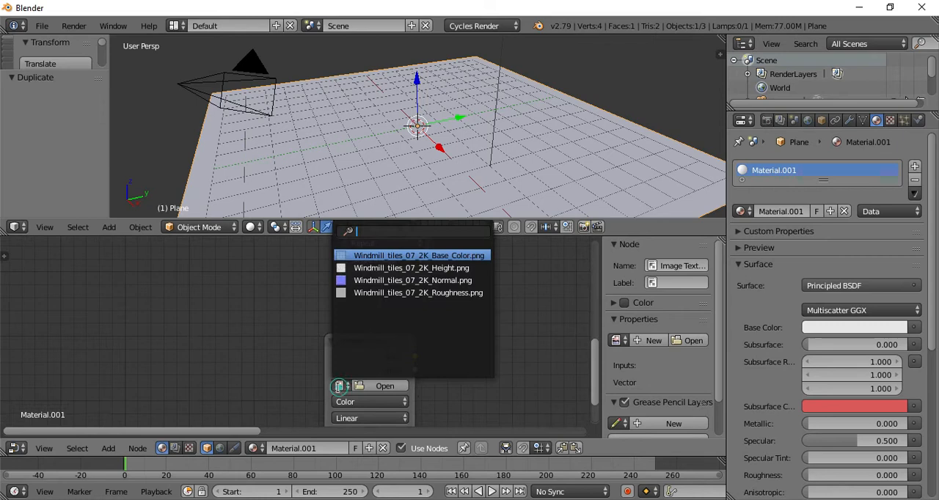
pyautogui.click(415, 255)
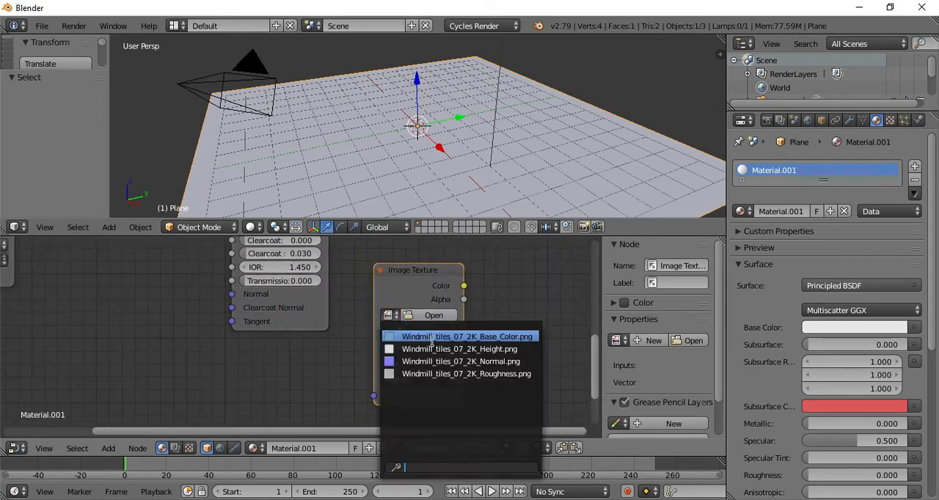
pyautogui.click(460, 336)
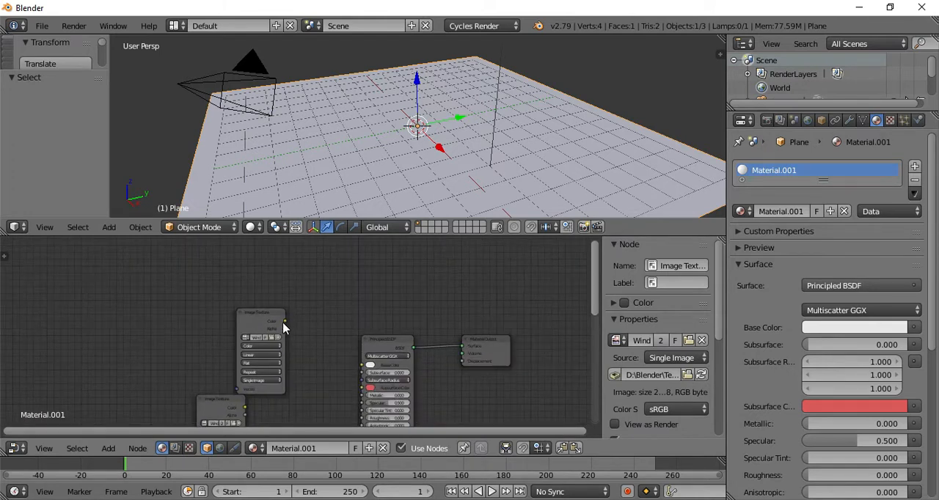
pyautogui.moveTo(275, 322); pyautogui.dragTo(359, 366)
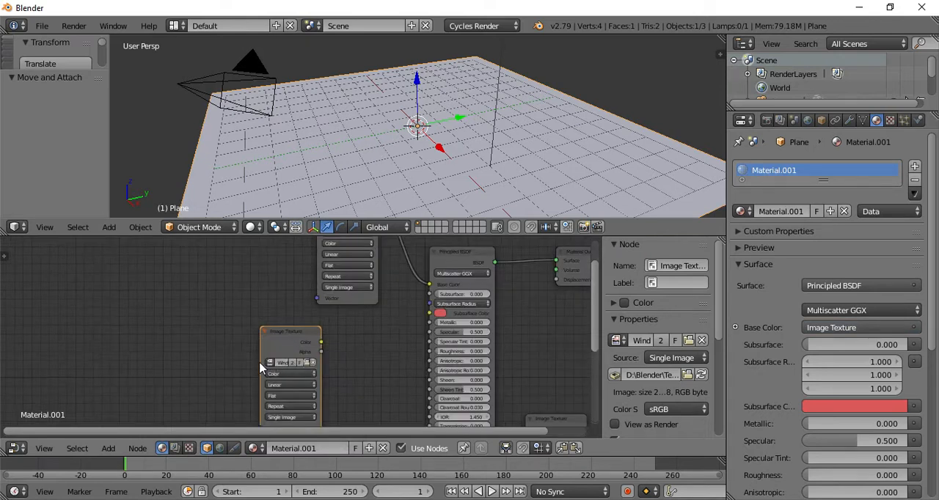
pyautogui.moveTo(389, 385)
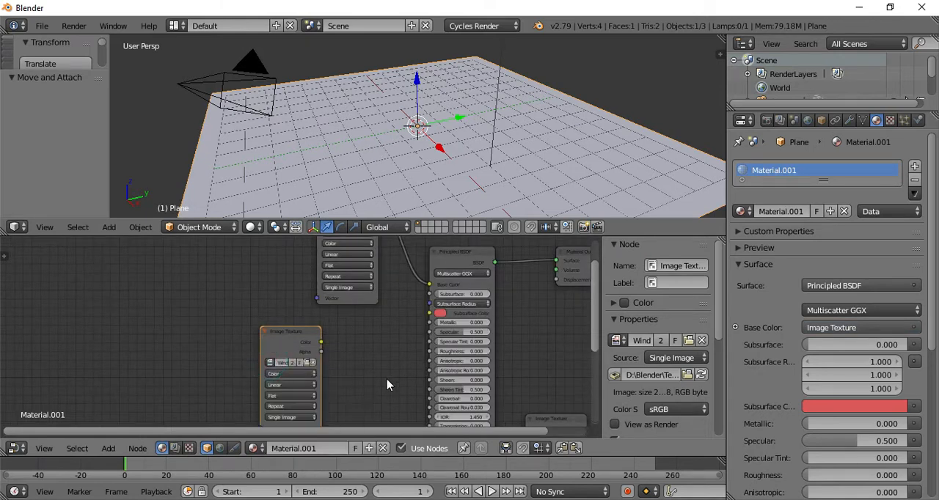
# Add a Gamma node via 'gam' search and set a texture to Non-Color Data
pyautogui.click(289, 327)
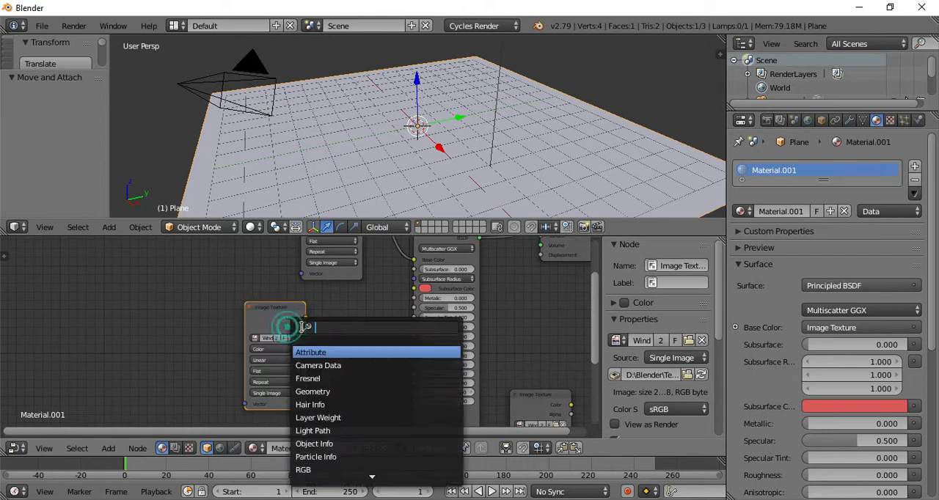
pyautogui.write('gam')
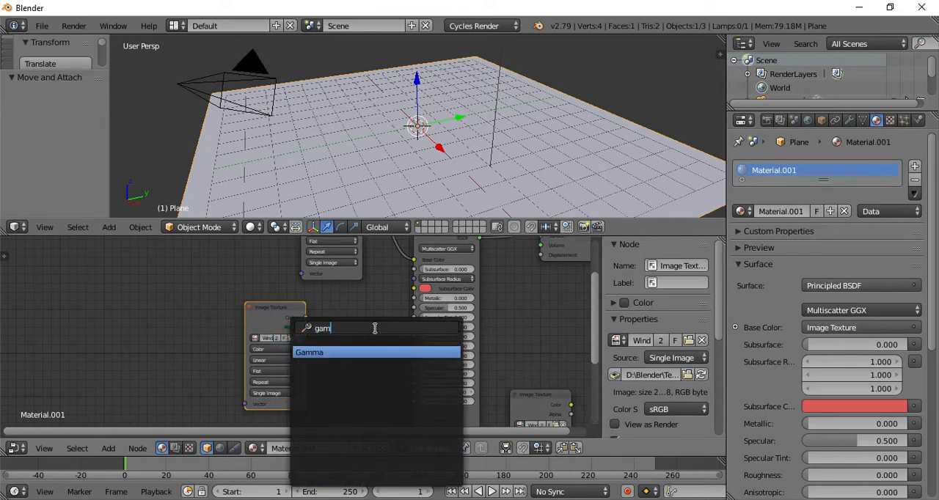
pyautogui.click(309, 352)
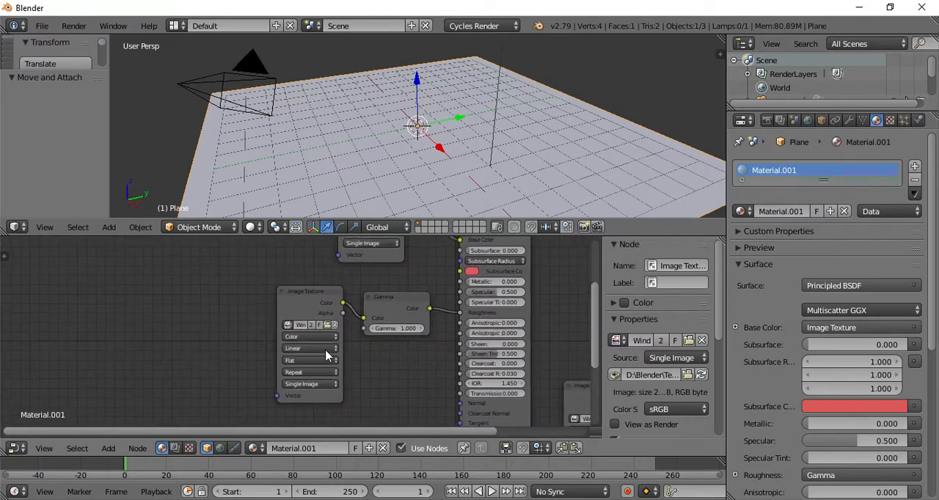
pyautogui.click(309, 336)
pyautogui.write('rg')
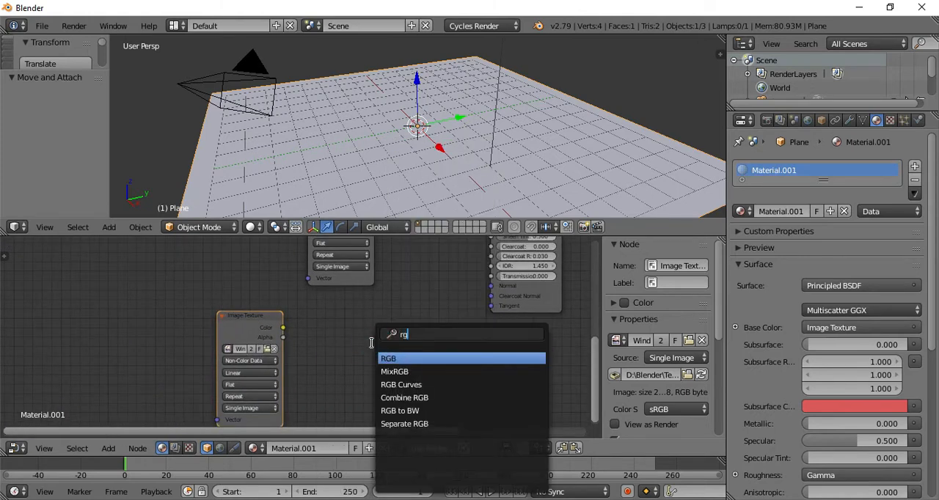
# Add an RGB Curves node and a Normal Map node wired into Principled BSDF Normal
pyautogui.click(400, 384)
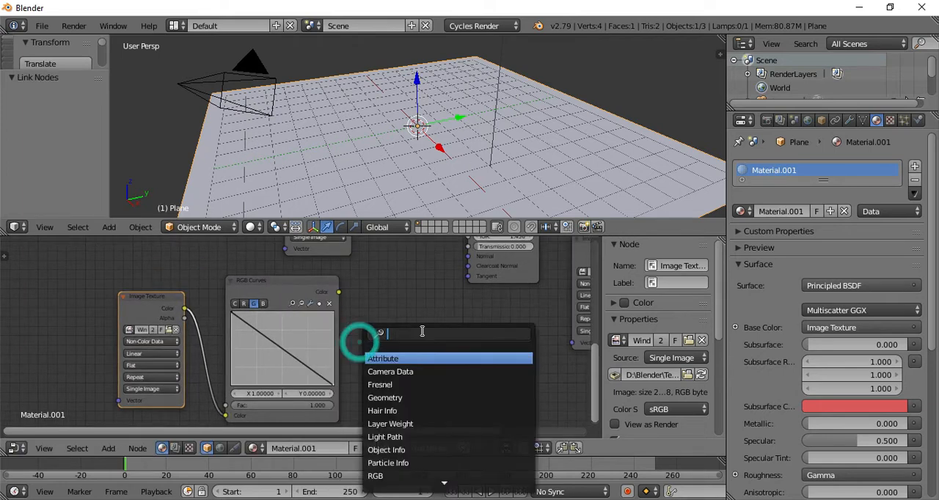
pyautogui.write('norm')
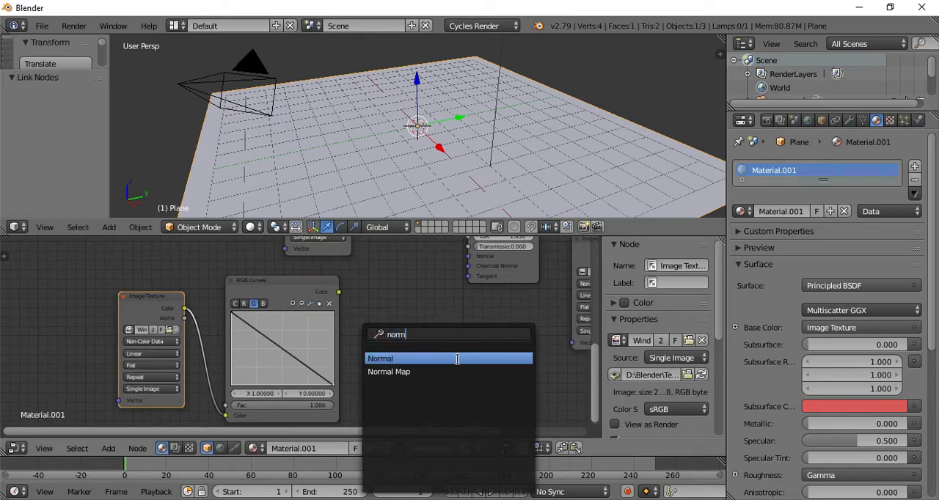
pyautogui.click(389, 372)
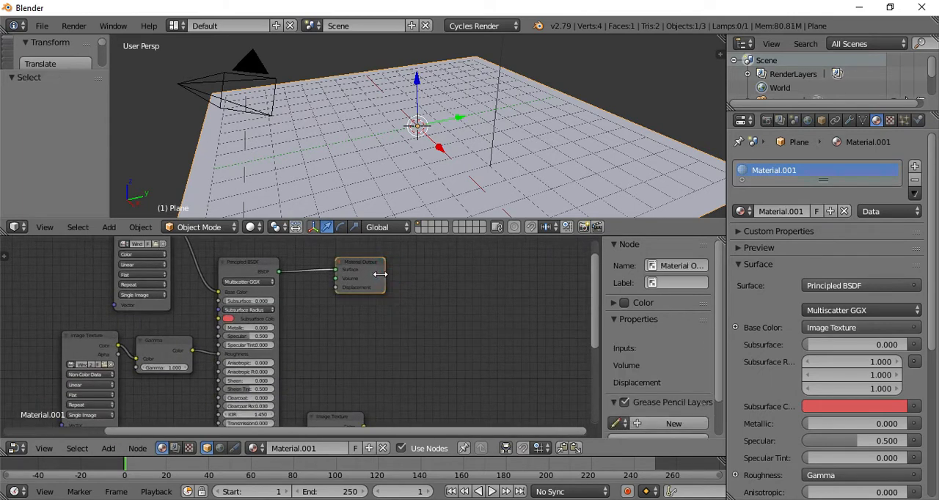
pyautogui.moveTo(359, 268); pyautogui.dragTo(472, 345)
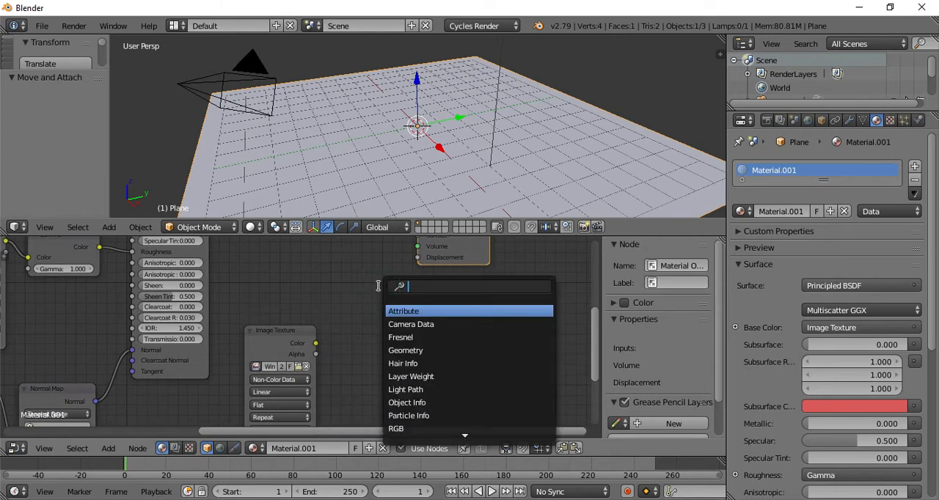
pyautogui.write('bum')
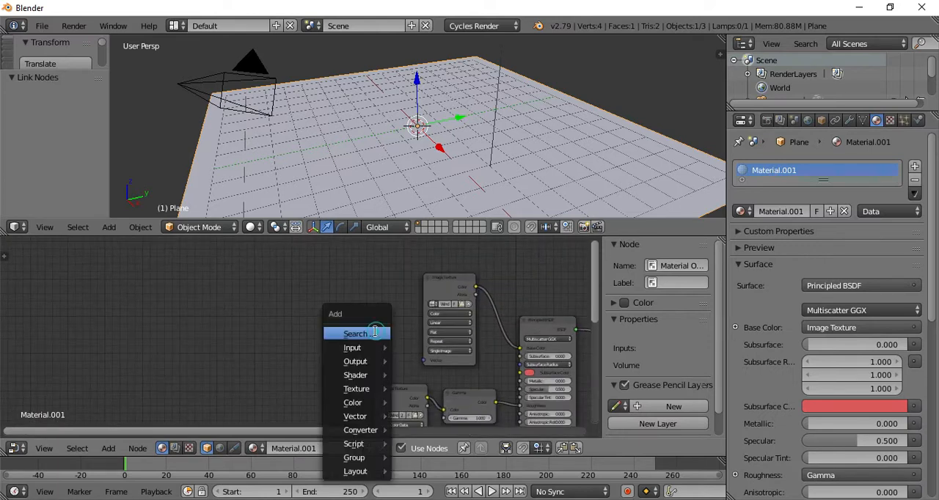
# Search 'te' and add a Texture Coordinate node to the material
pyautogui.write('te')
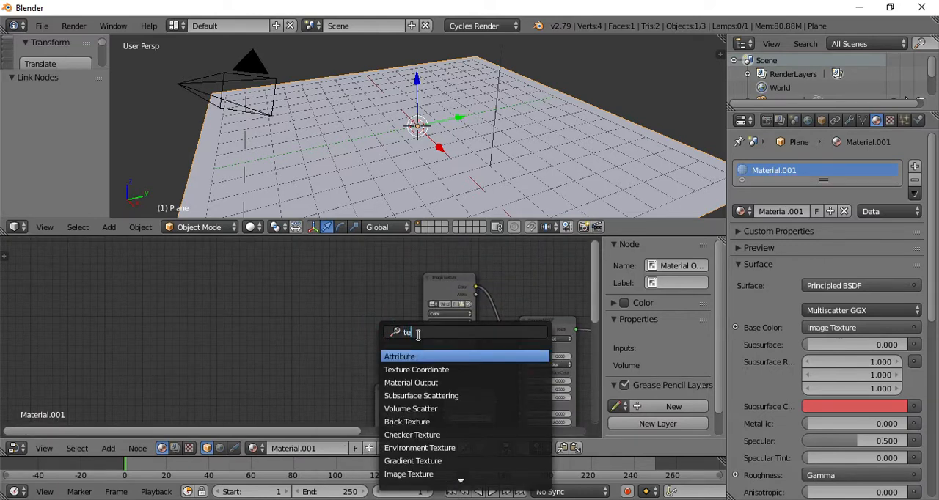
pyautogui.click(415, 369)
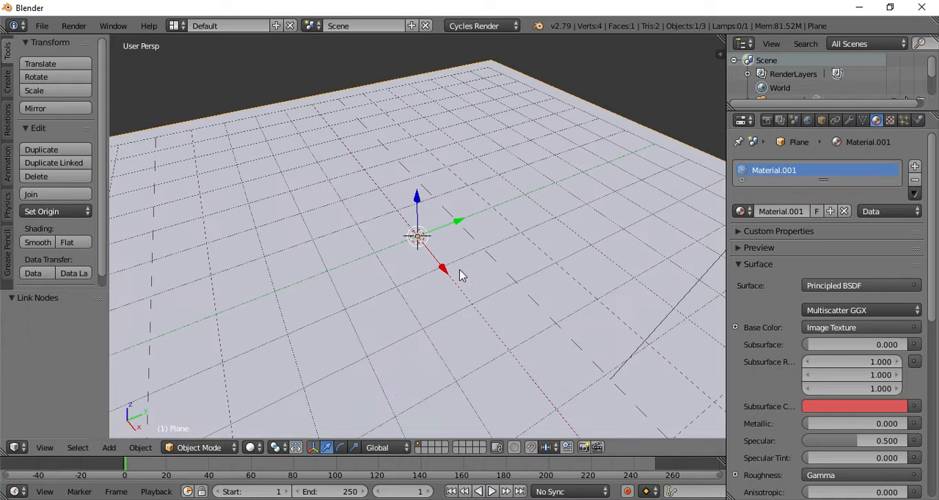
# Add a Displace modifier using a new windmill tile image texture, strength 0.02
pyautogui.click(777, 167)
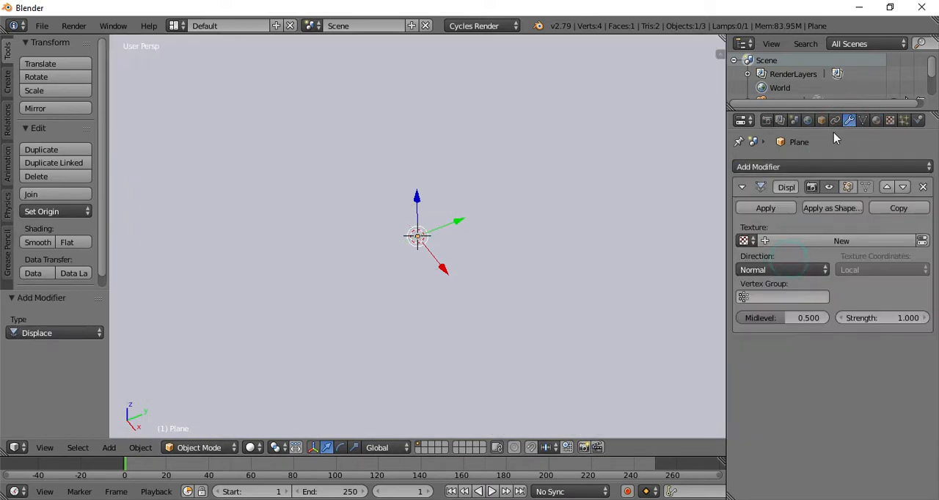
pyautogui.click(880, 317)
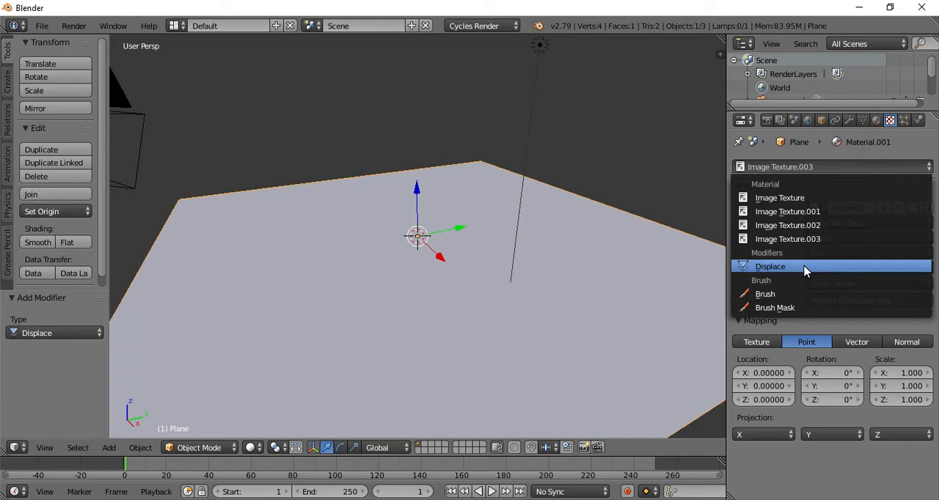
pyautogui.click(770, 266)
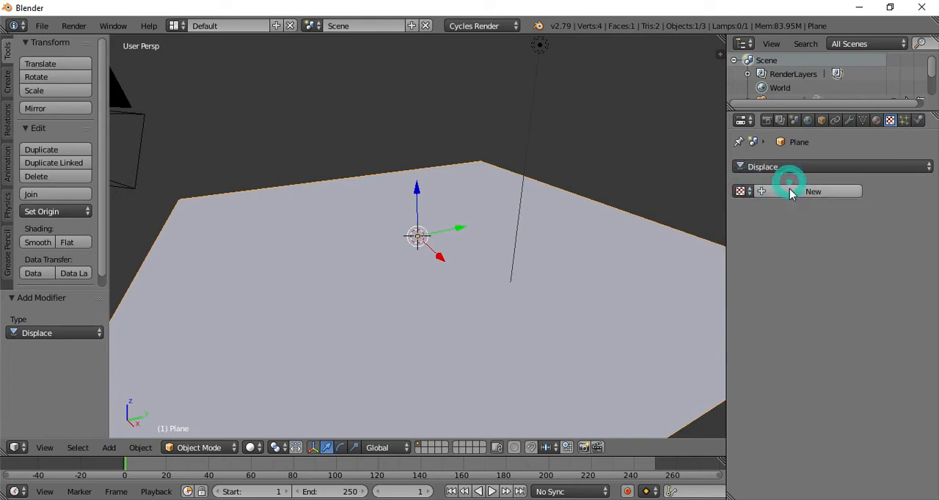
pyautogui.click(813, 191)
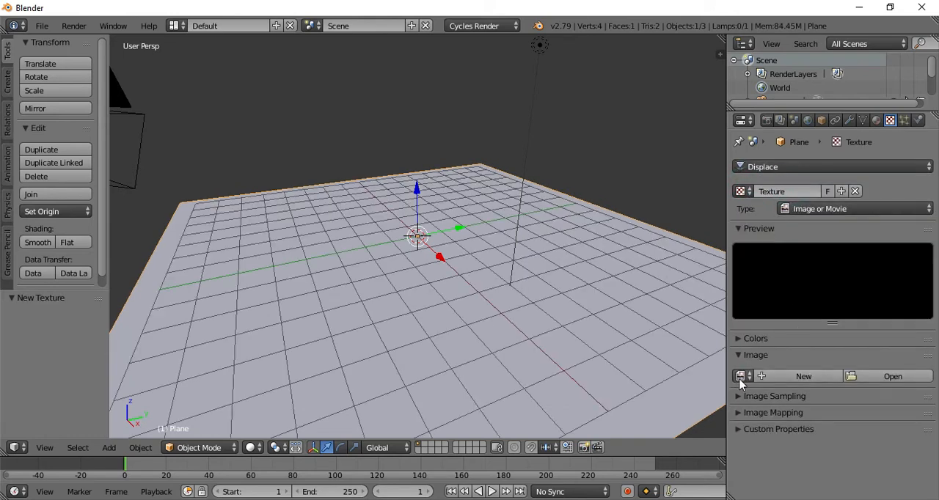
pyautogui.click(740, 376)
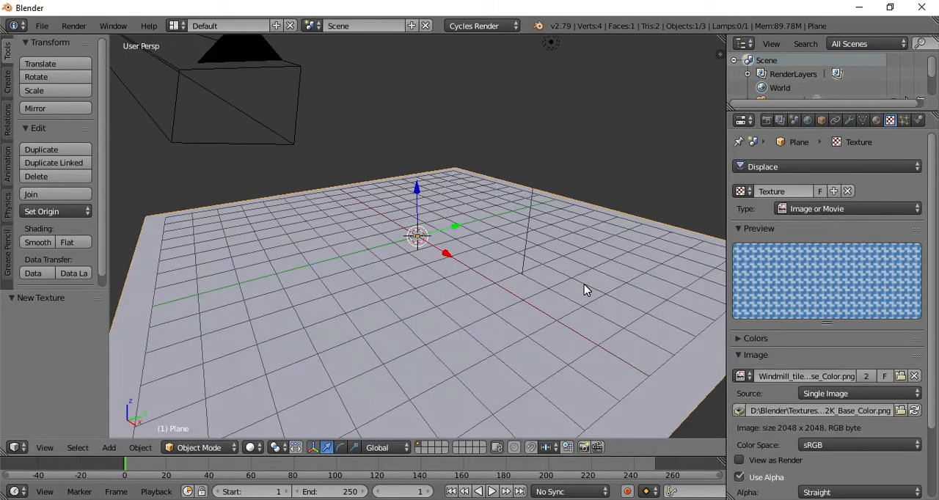
pyautogui.click(860, 119)
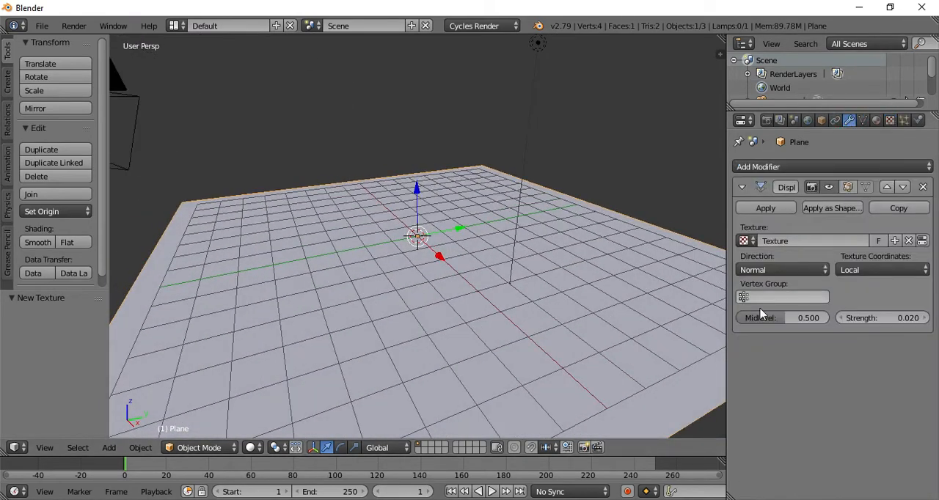
pyautogui.click(781, 270)
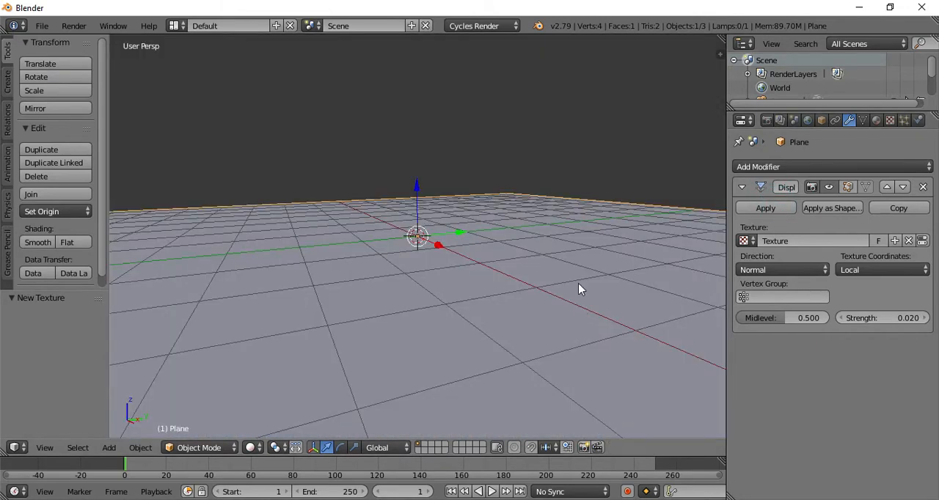
# In Edit Mode, subdivide the plane with 100 cuts and UV unwrap it
pyautogui.press('Tab')
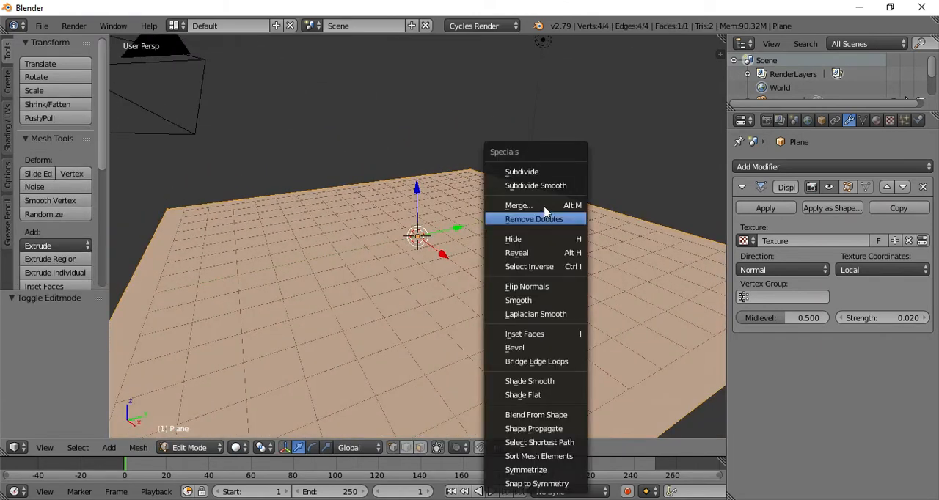
pyautogui.click(522, 171)
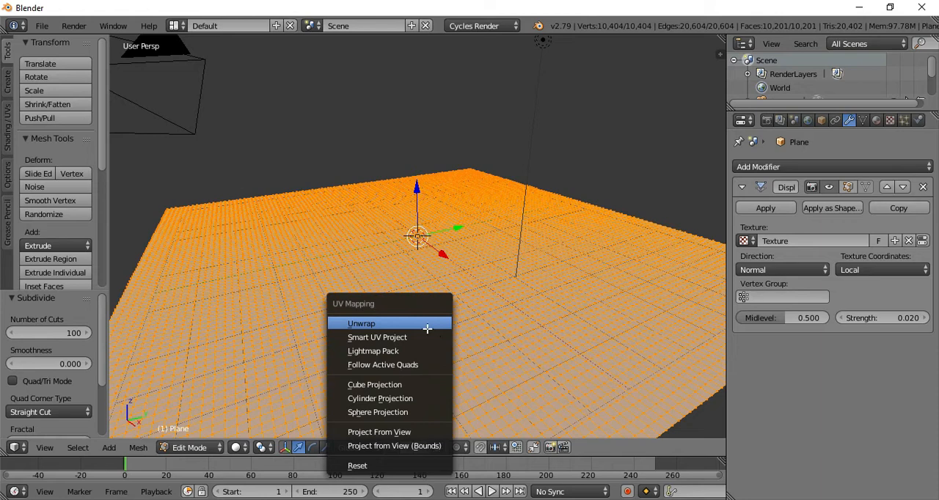
pyautogui.click(361, 322)
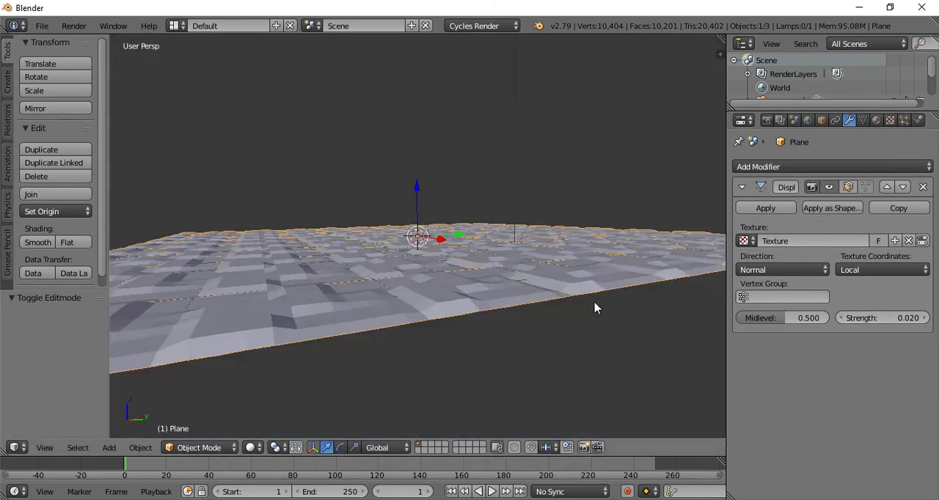
# Orbit across the displaced plane and drag to split the workspace
pyautogui.moveTo(594, 308); pyautogui.dragTo(583, 358)
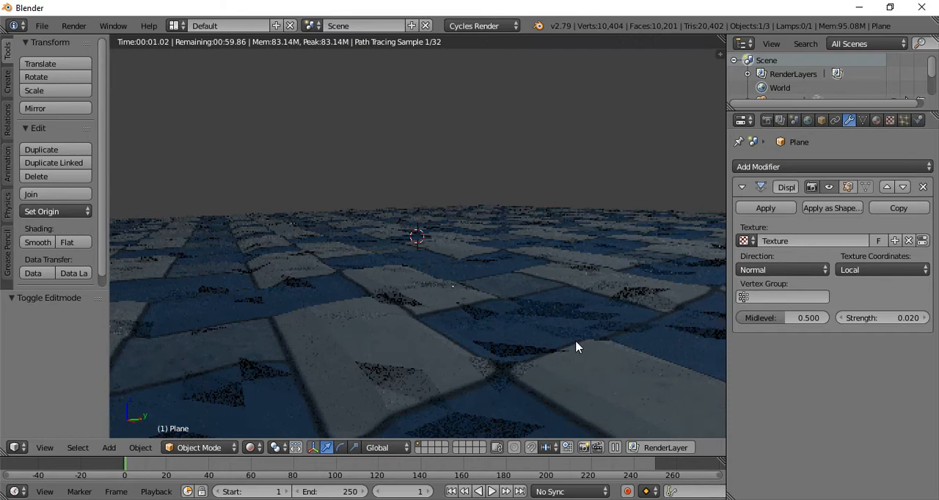
pyautogui.moveTo(576, 347); pyautogui.dragTo(440, 378)
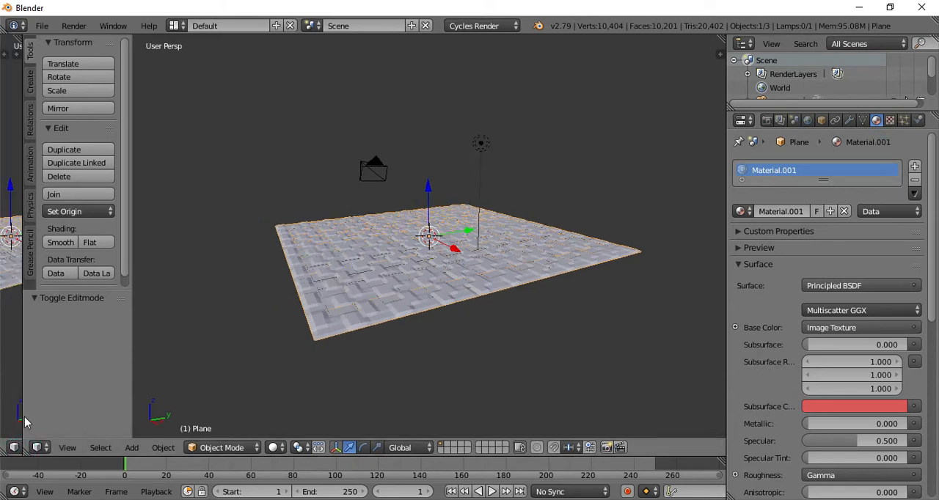
# Split off a Node Editor area and link UV coordinates into the image texture
pyautogui.click(11, 447)
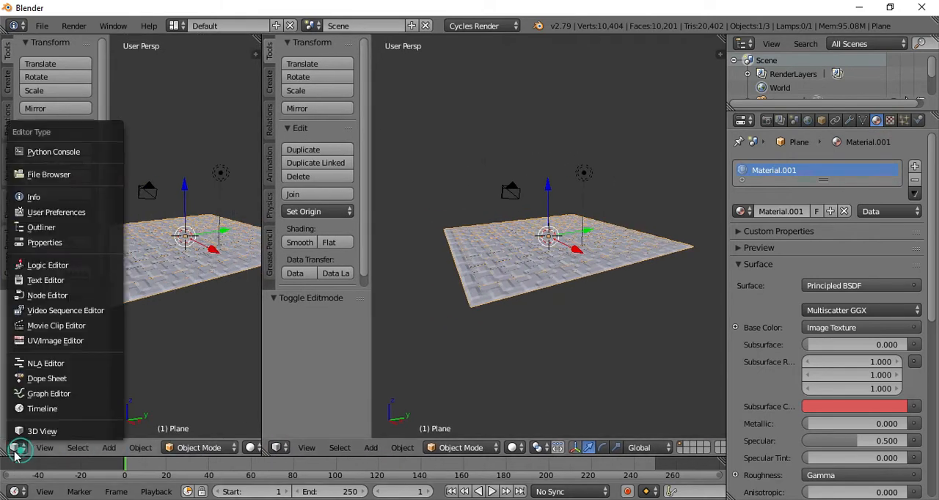
pyautogui.click(46, 295)
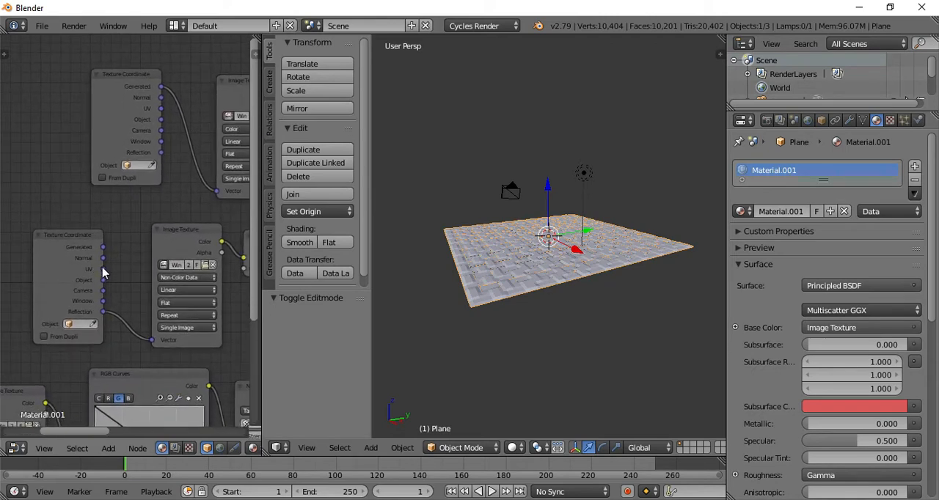
pyautogui.moveTo(103, 270); pyautogui.dragTo(152, 341)
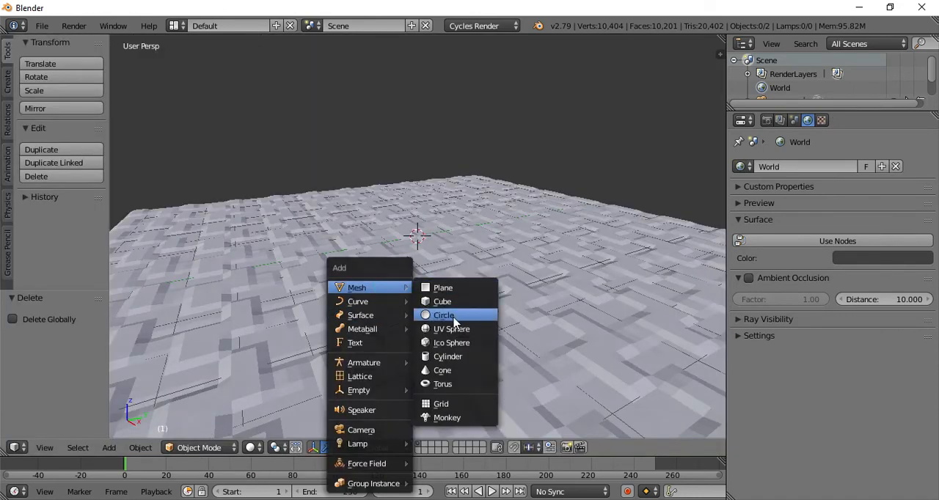
# Add a UV sphere and switch its shader to a pink Emission material
pyautogui.click(451, 329)
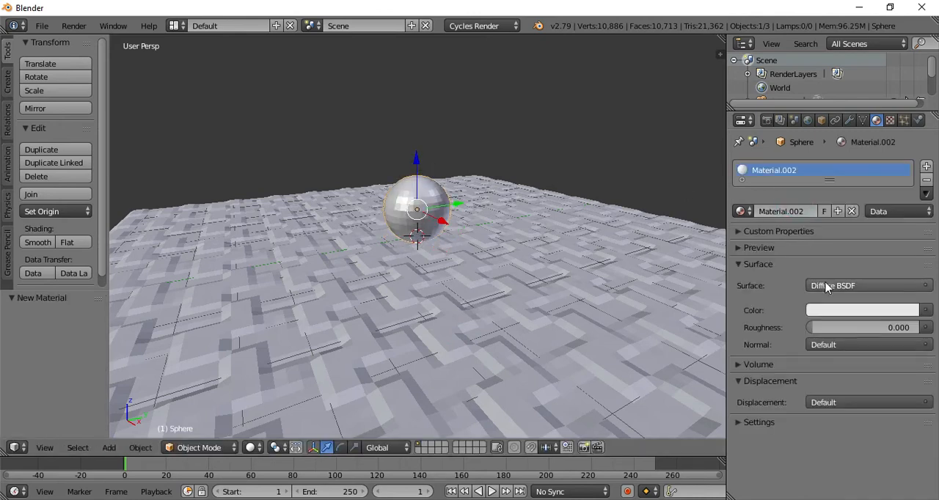
pyautogui.click(864, 285)
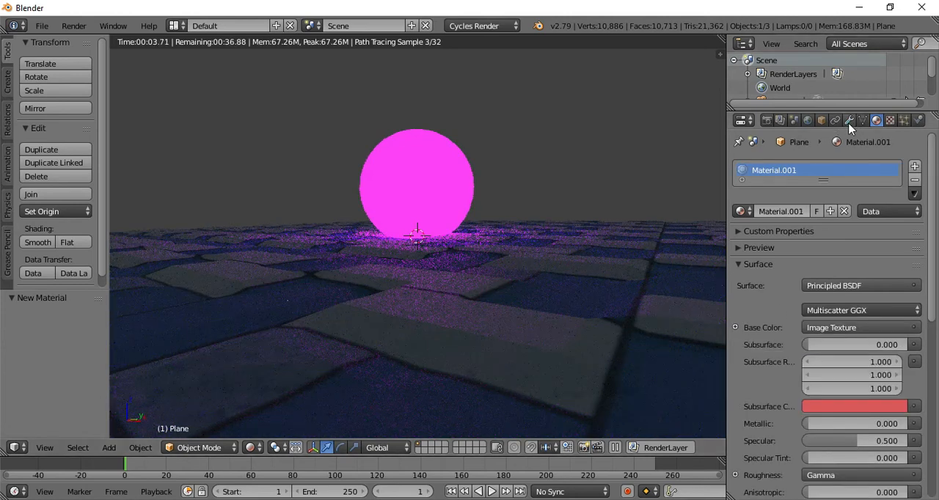
# Set the plane's Displace modifier strength to 0.05 in the Modifiers tab
pyautogui.click(847, 120)
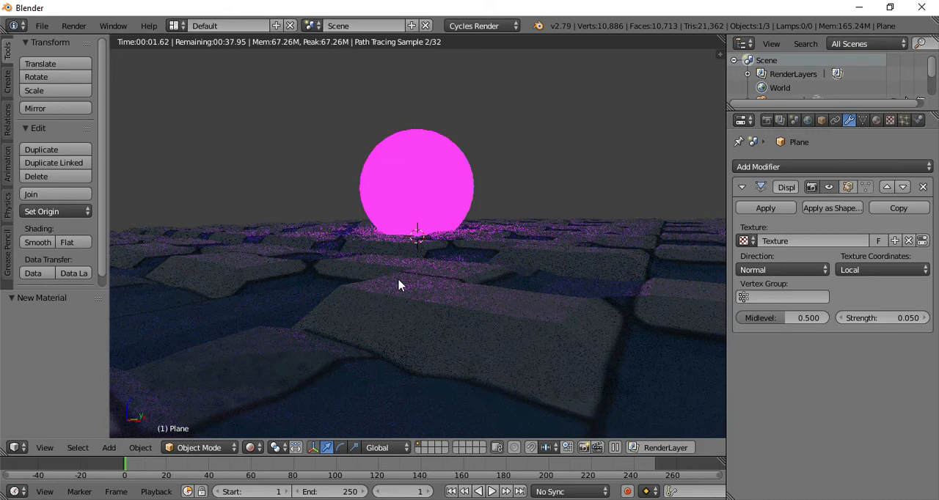
pyautogui.moveTo(444, 359)
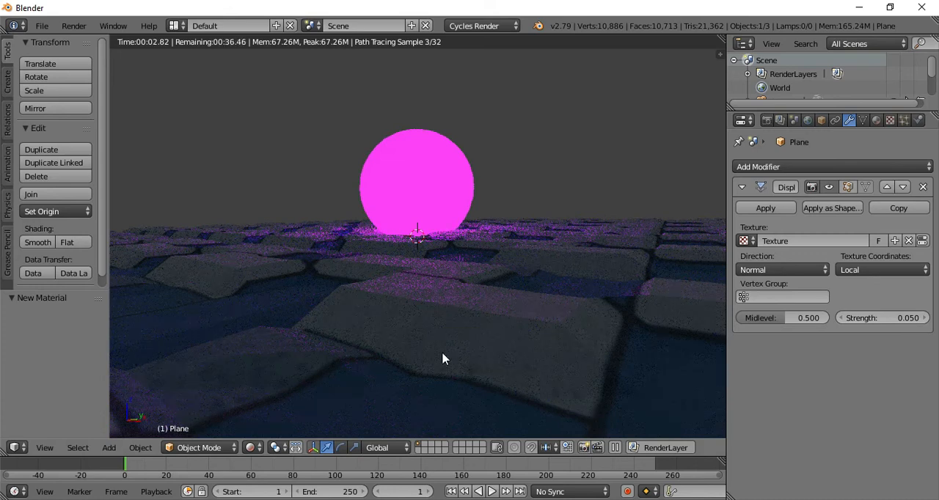